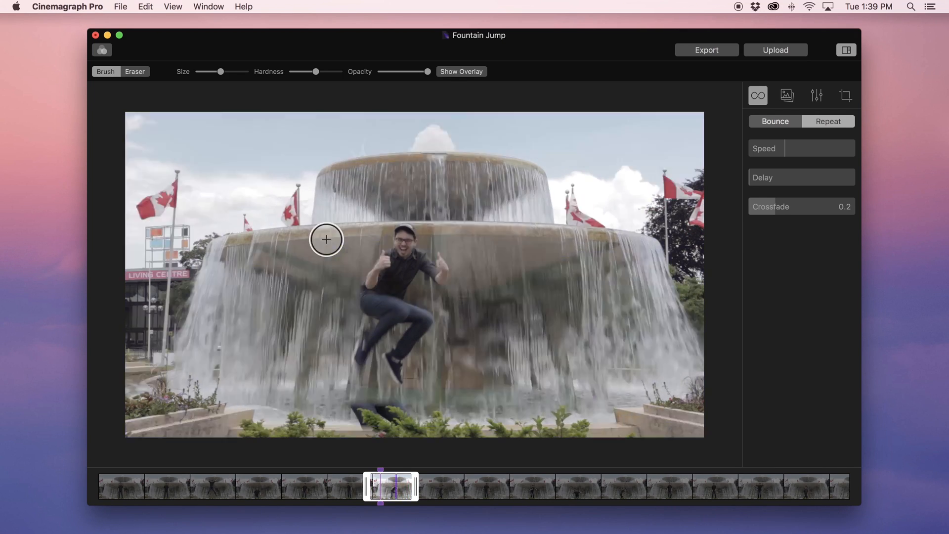
- Increase the masking brush size using the Brush toolbar's Size slider
{"action": "left_click_drag", "start_coordinate": [220, 71], "coordinate": [234, 71]}
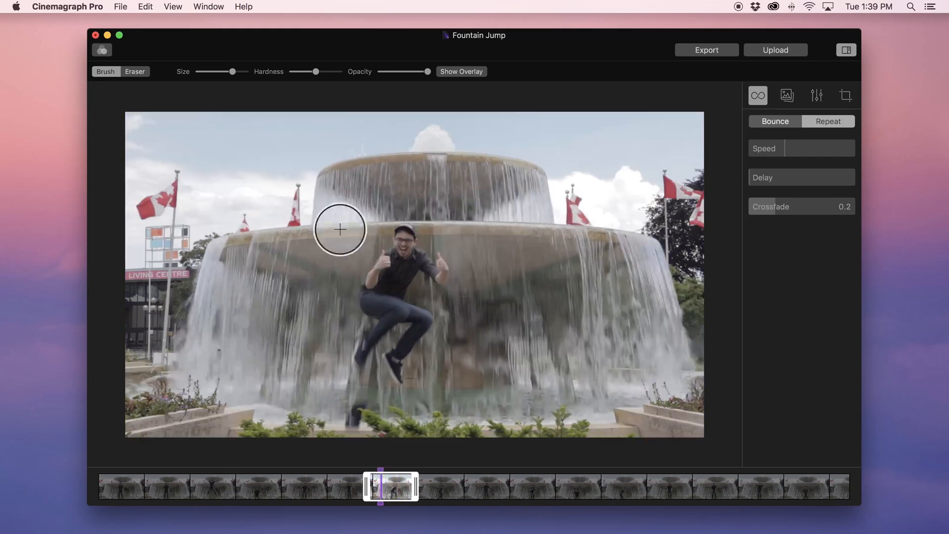